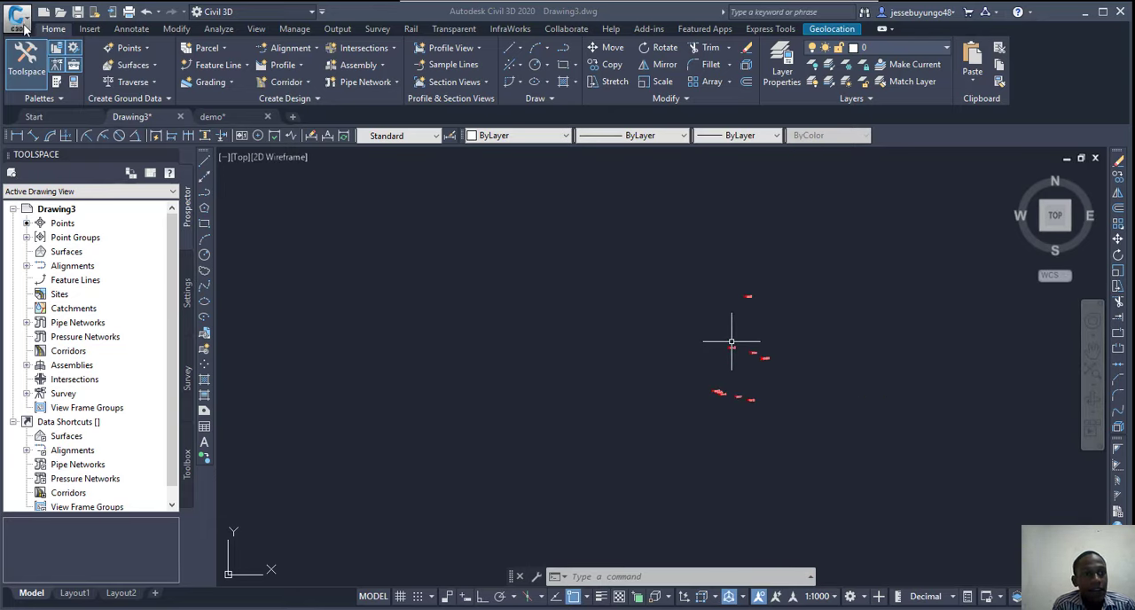
# Step: Open Drawing Settings from the application menu's Drawing Utilities
pyautogui.click(16, 16)
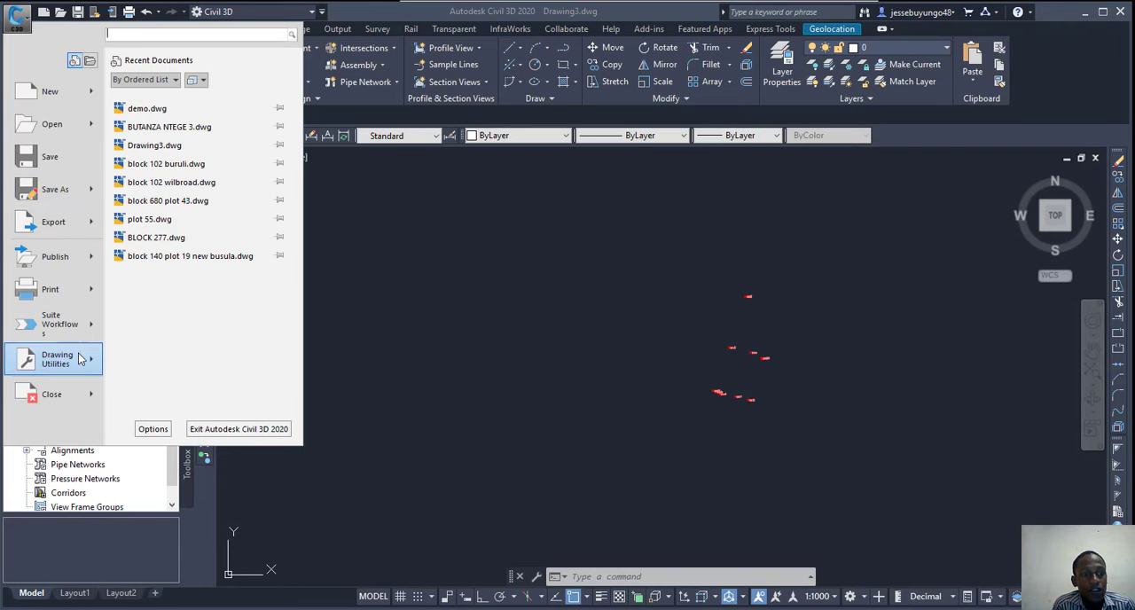
pyautogui.click(57, 359)
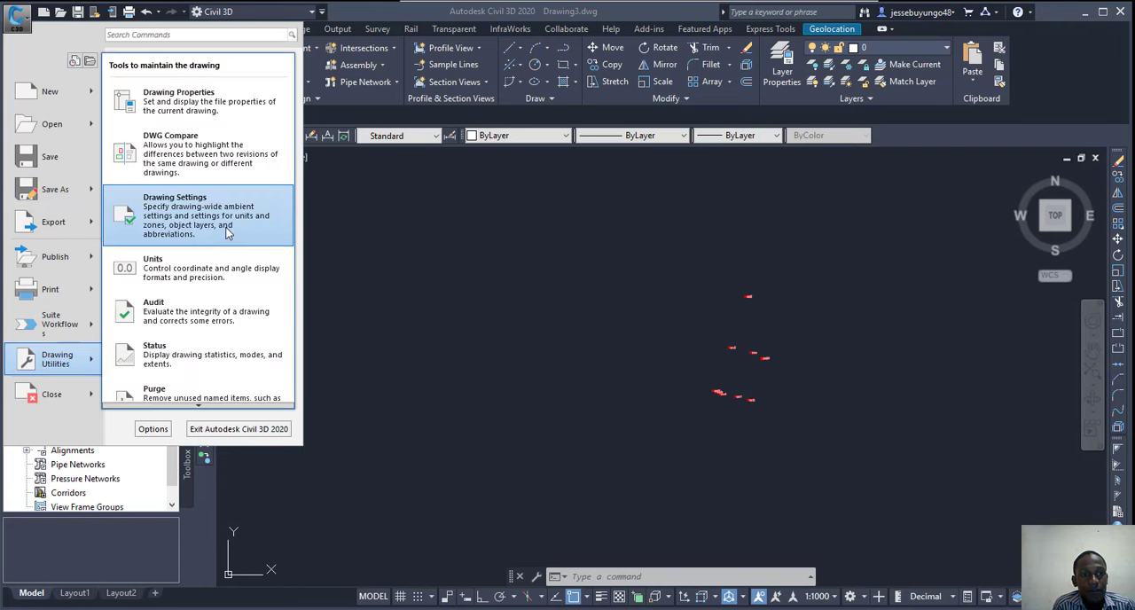
pyautogui.click(175, 215)
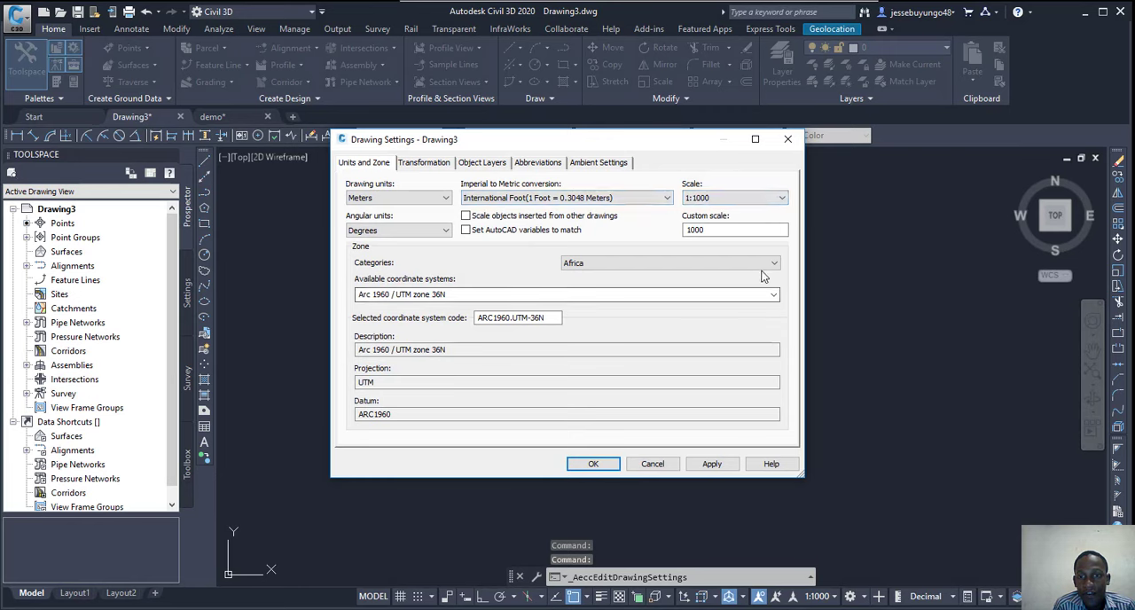
# Step: Set the coordinate zone to Uganda, Arc 1960 / UTM zone 36N, and confirm the settings
pyautogui.click(772, 263)
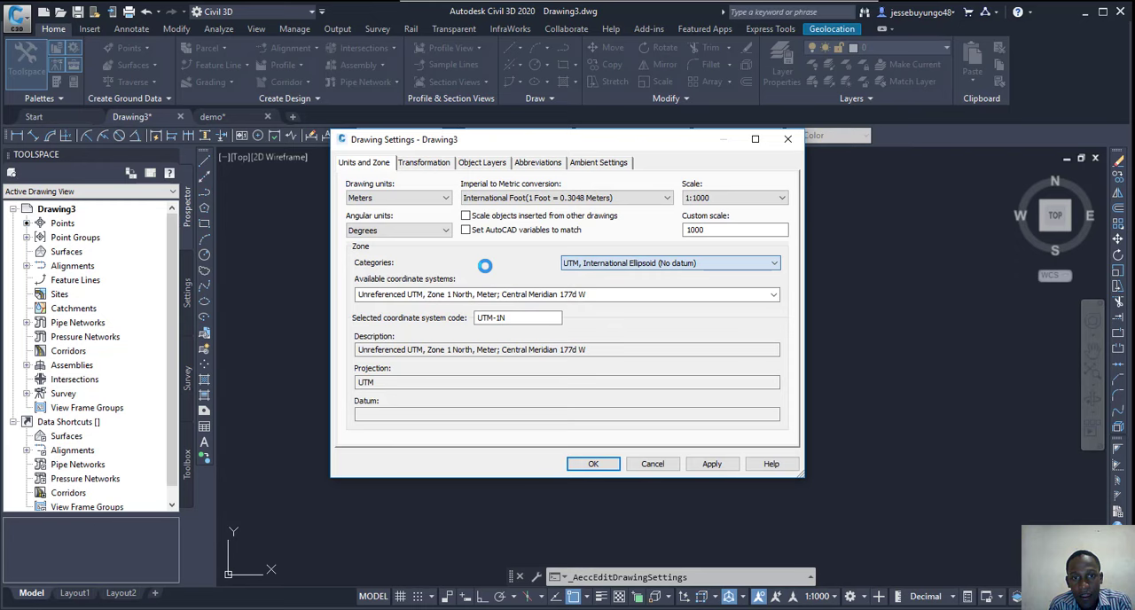
pyautogui.click(772, 262)
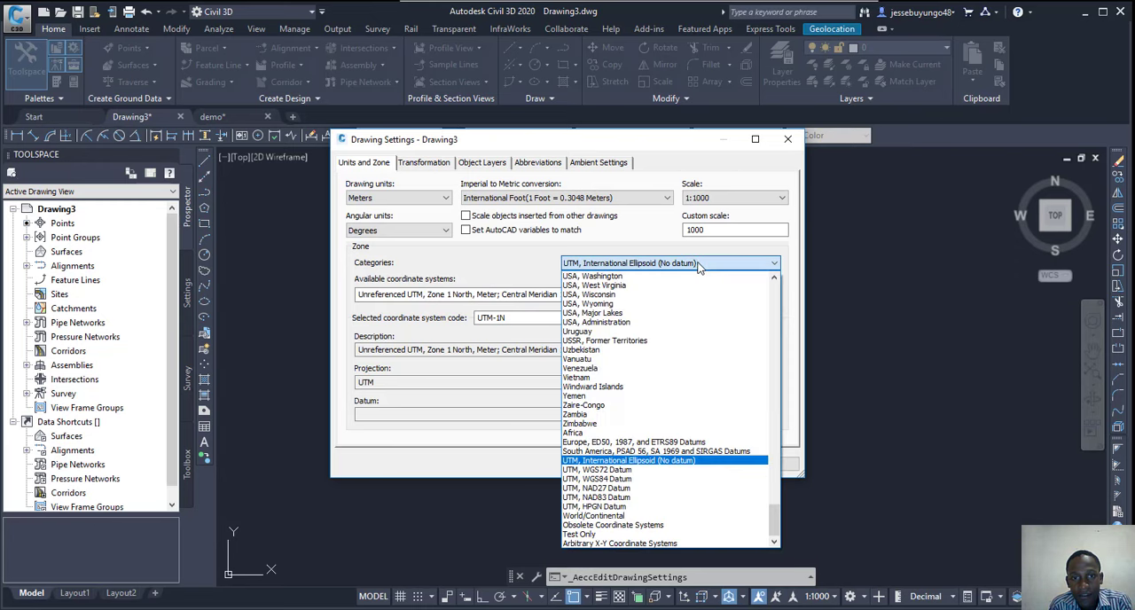
pyautogui.click(618, 543)
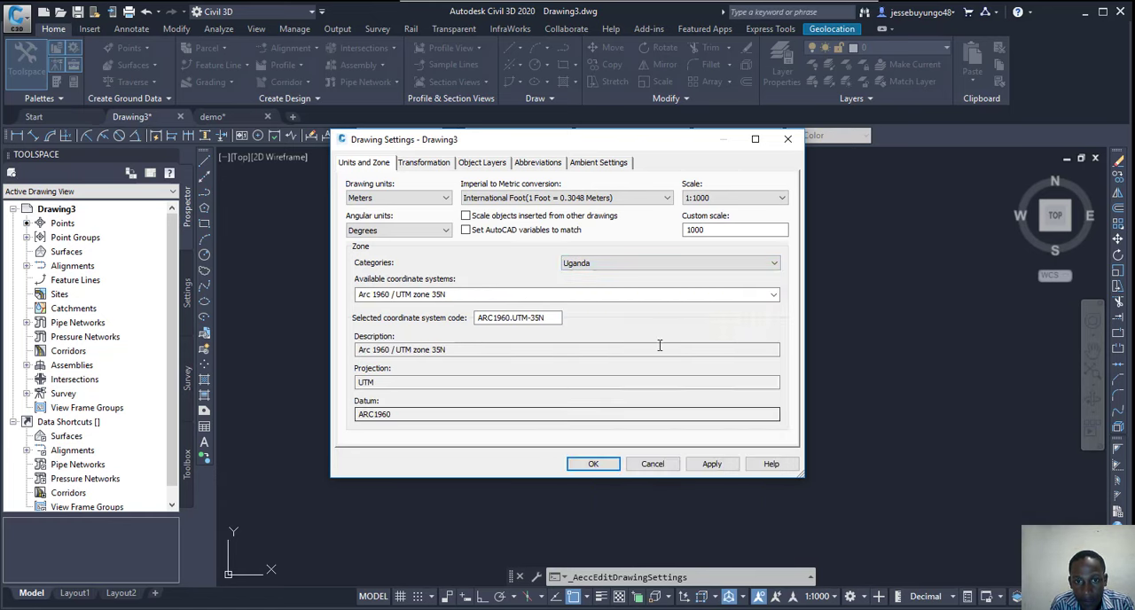
pyautogui.click(772, 294)
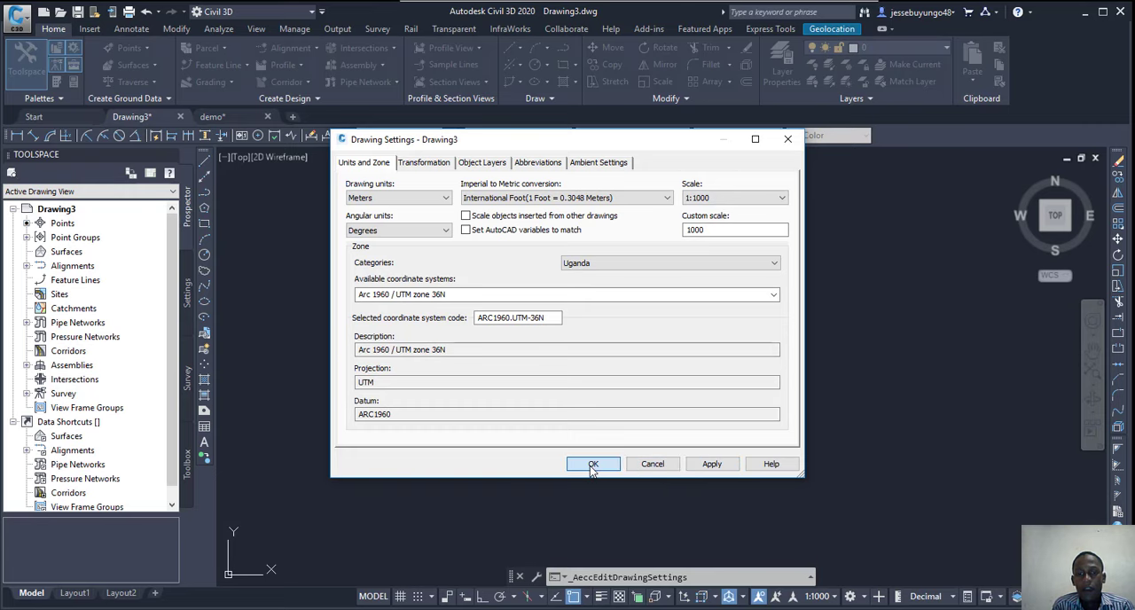
pyautogui.click(592, 464)
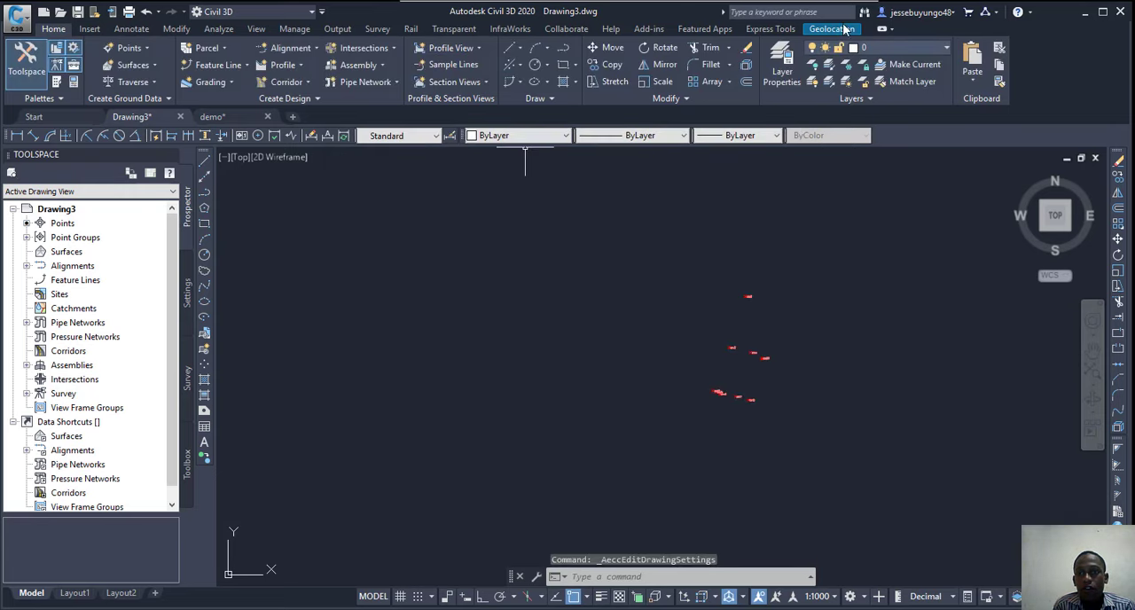
# Step: Turn on the Map Aerial online map from the Geolocation tab
pyautogui.click(831, 29)
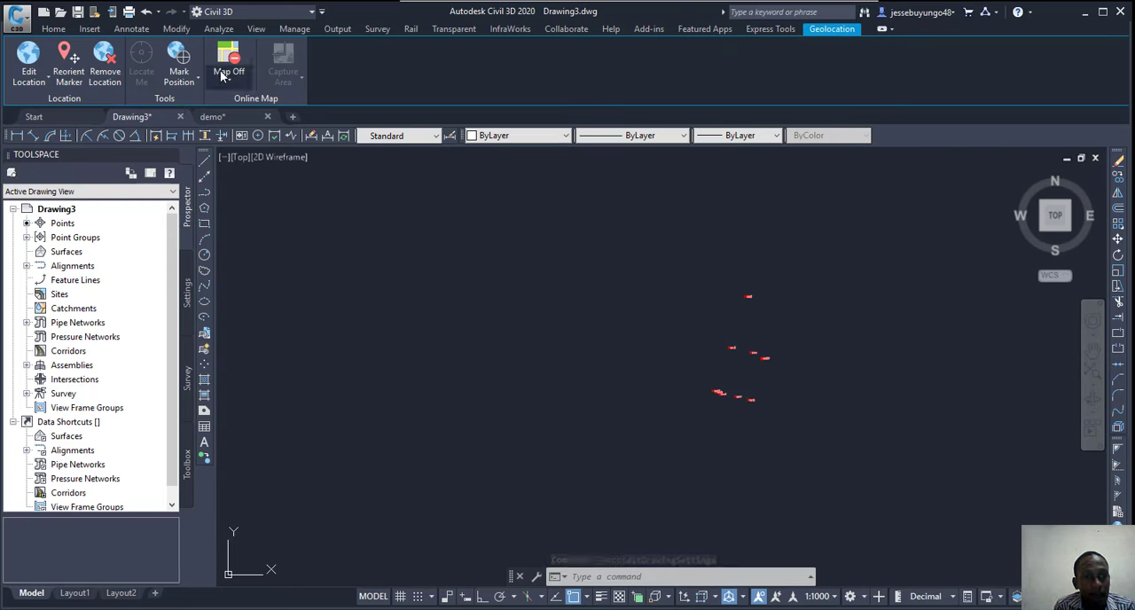
pyautogui.click(228, 62)
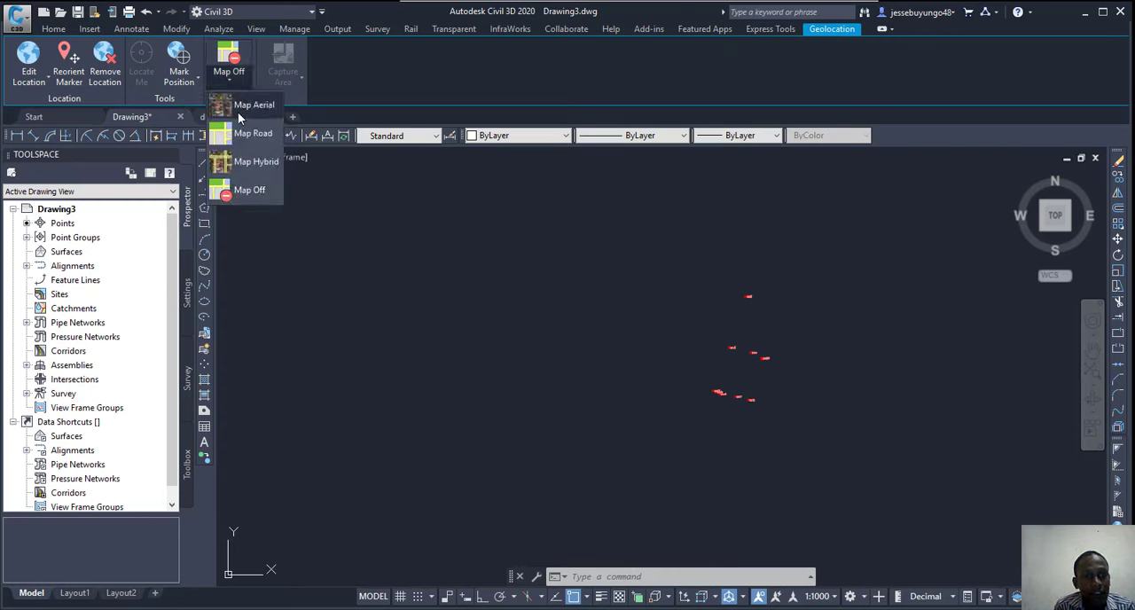
pyautogui.click(254, 105)
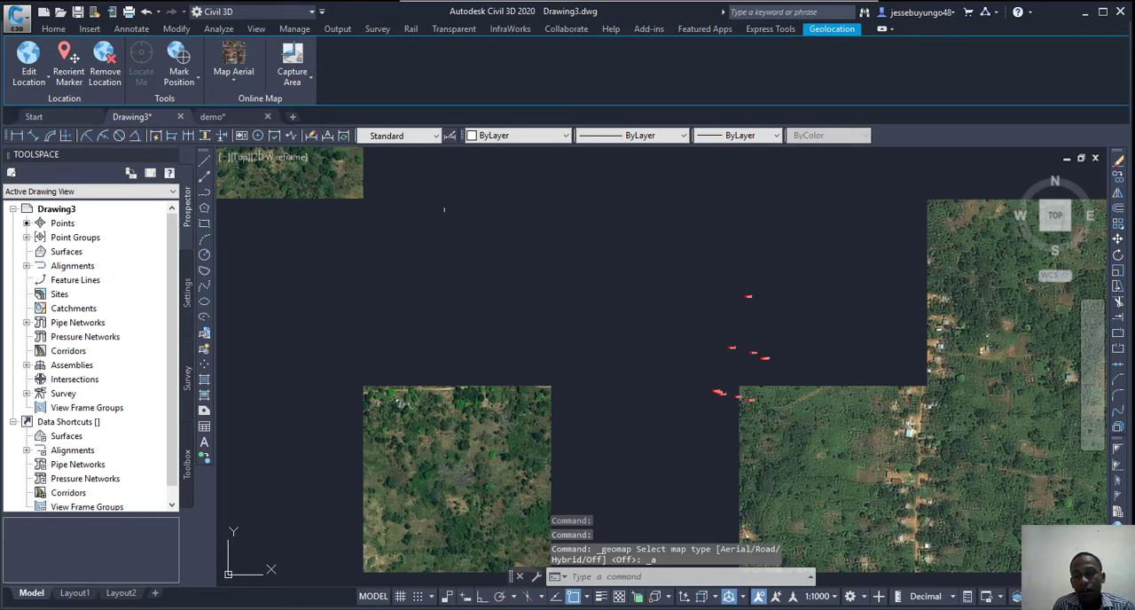
pyautogui.moveTo(765, 326)
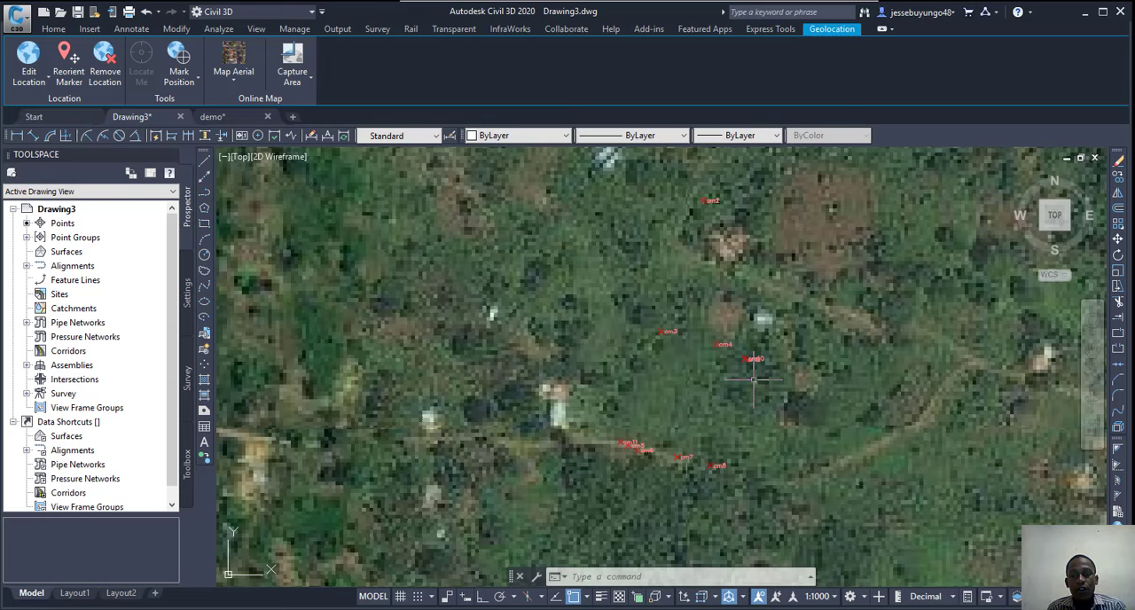
pyautogui.moveTo(750, 383)
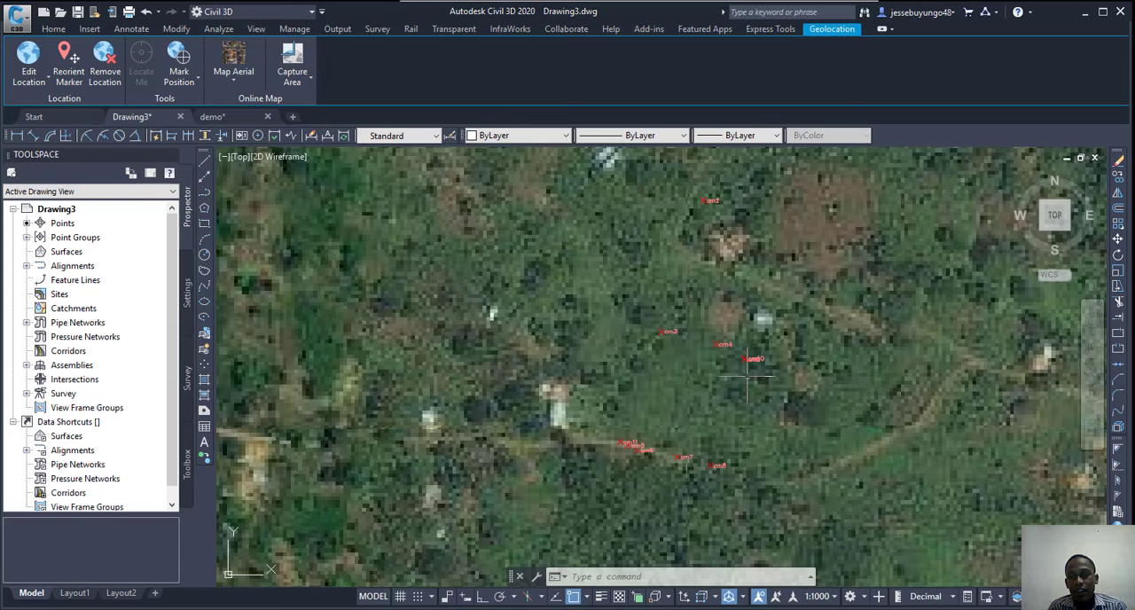